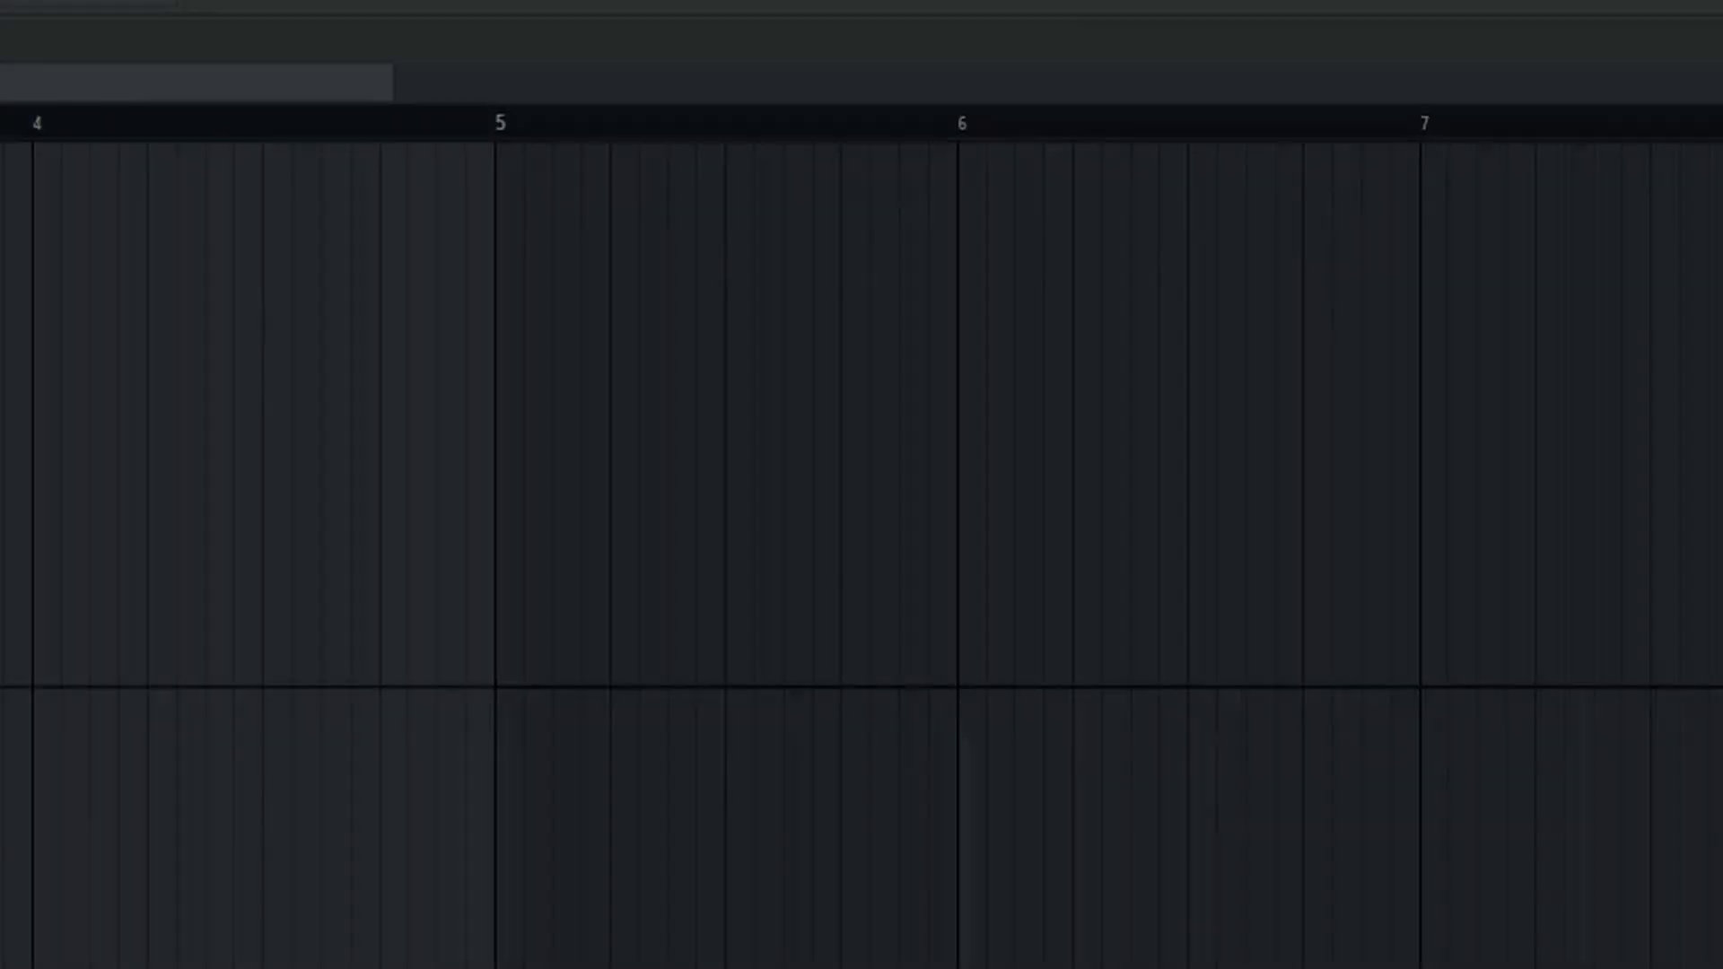
Set the playhead on the playlist timeline just before bar 5, next to the clip's transient.
left_click(489, 122)
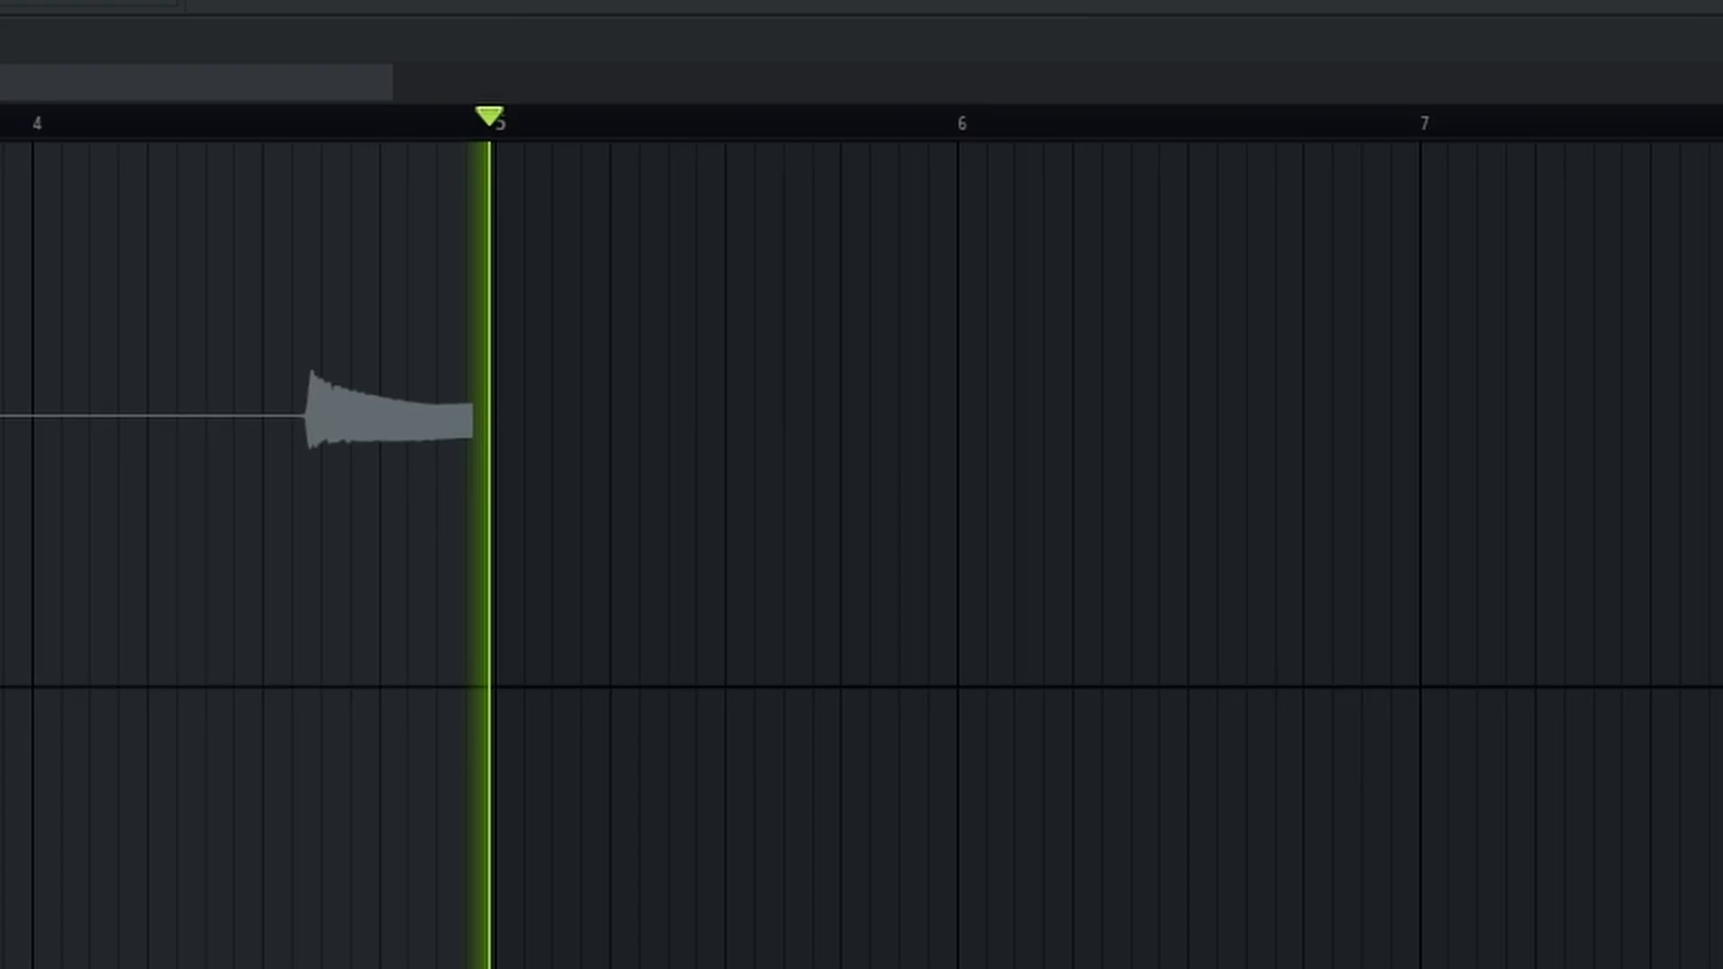